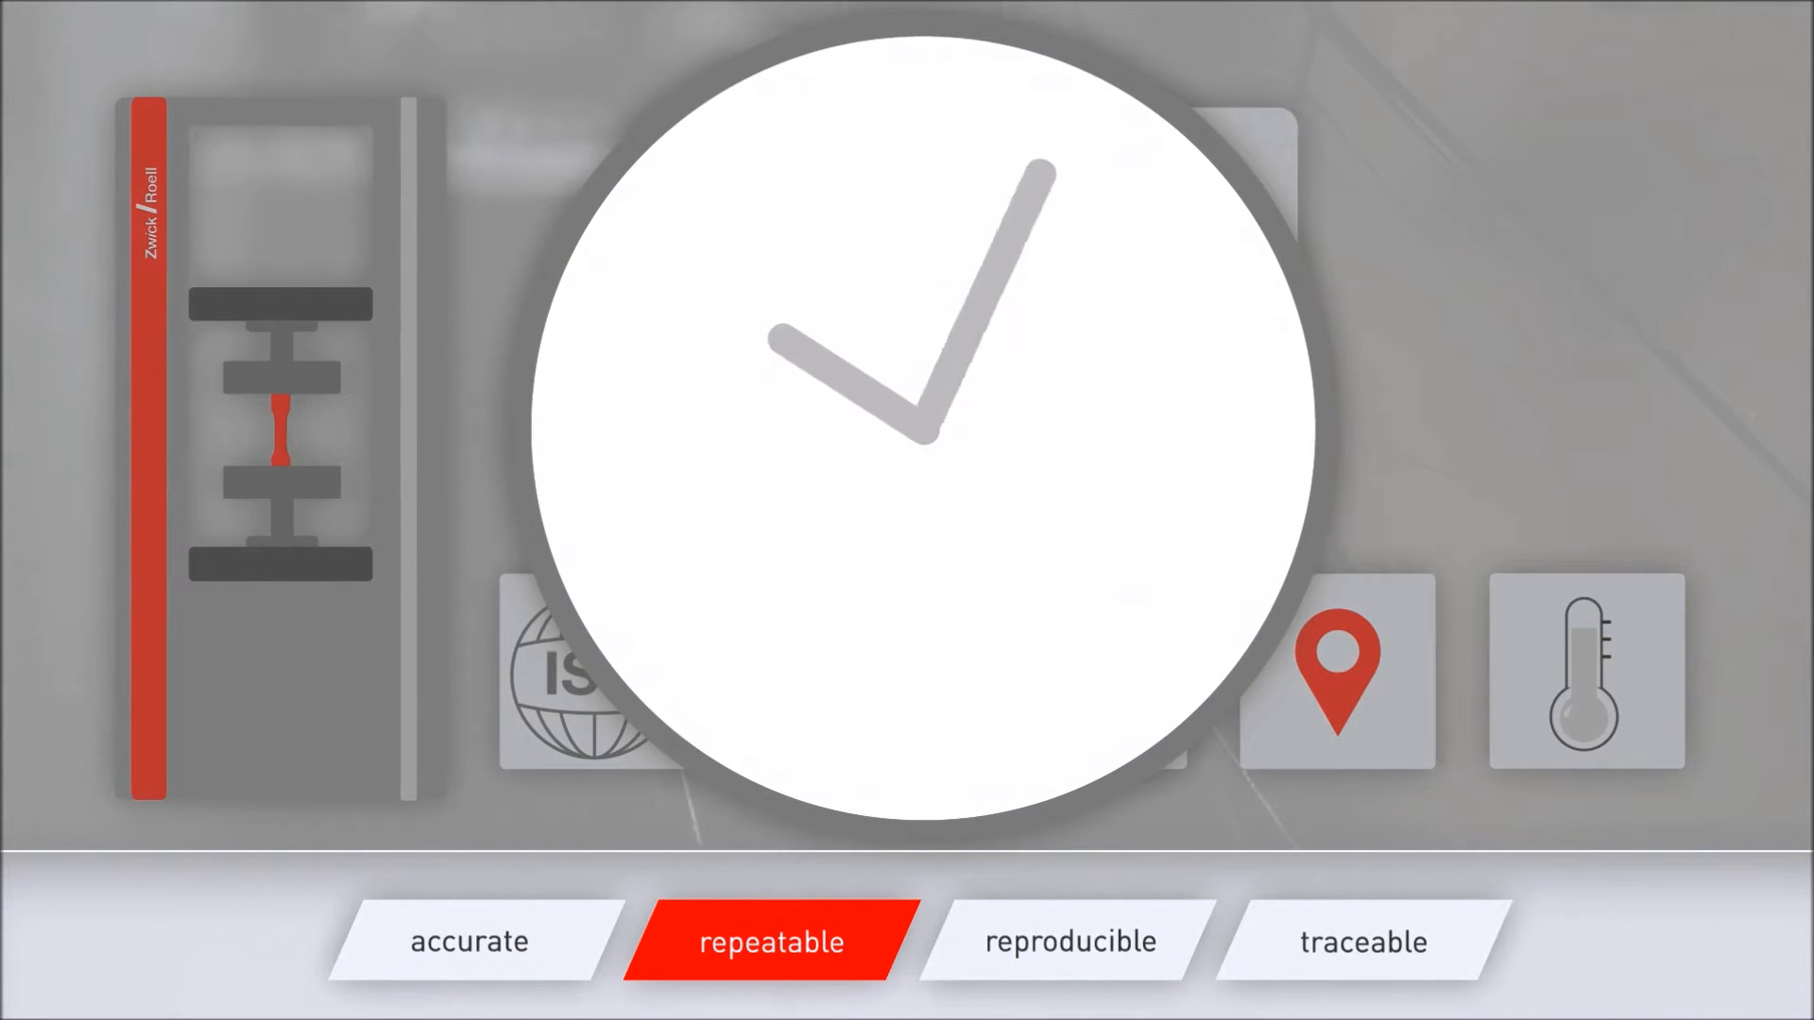
Step: Let the explainer play into the 'reproducible' scene with the empty graph and day-1 calendar
{"action": "left_click", "coordinate": [1066, 942]}
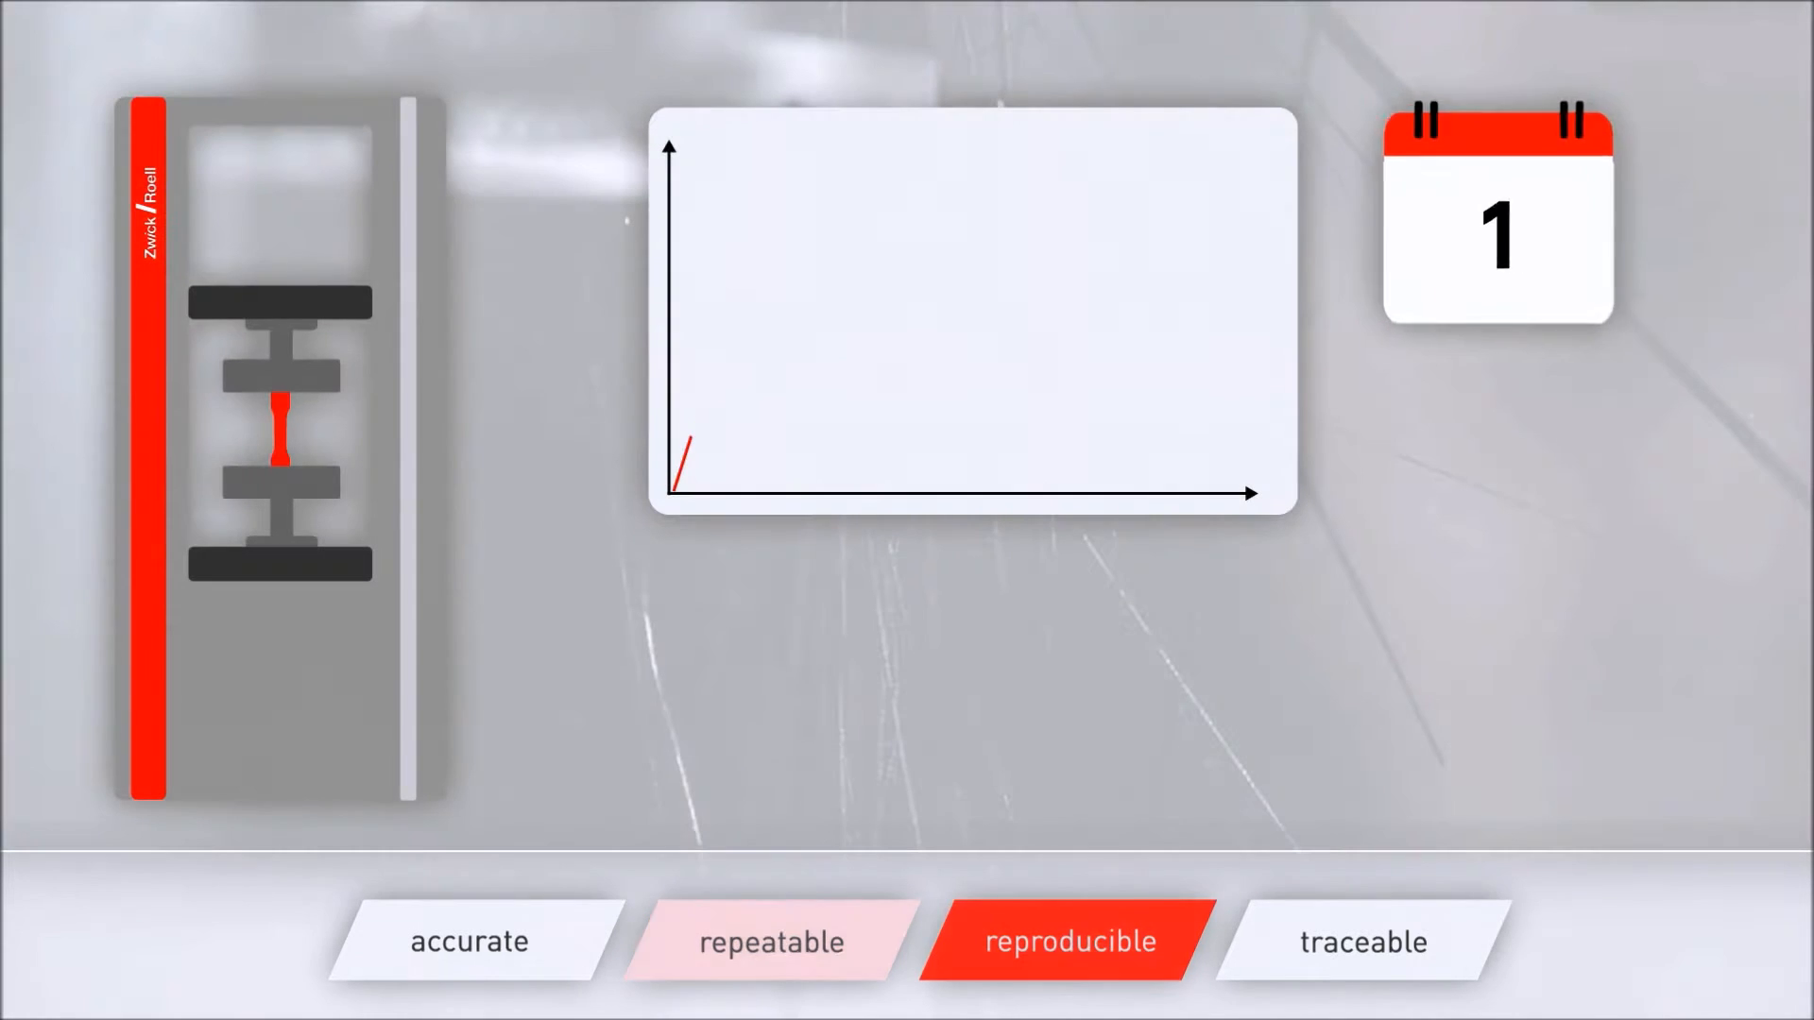